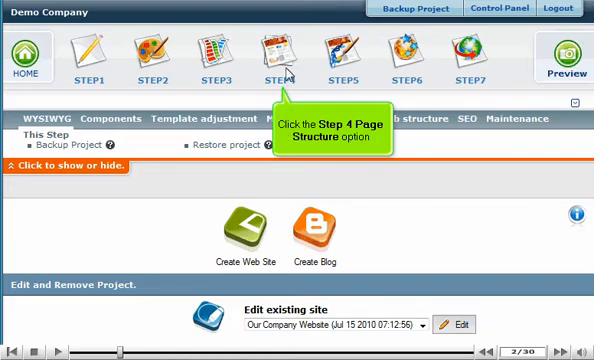
# Step: Add an Online Form component page to the page structure and save
pyautogui.click(283, 52)
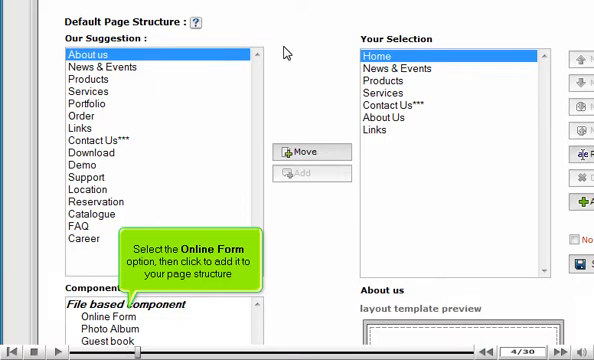
pyautogui.click(110, 316)
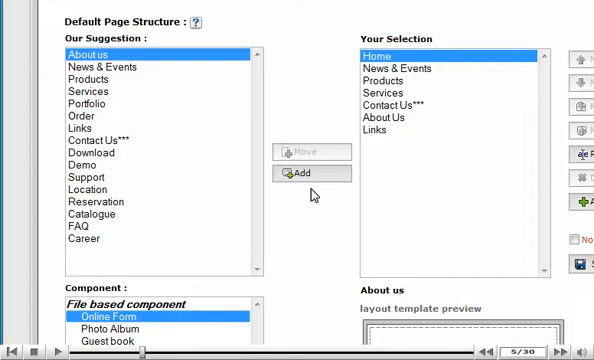
pyautogui.click(300, 172)
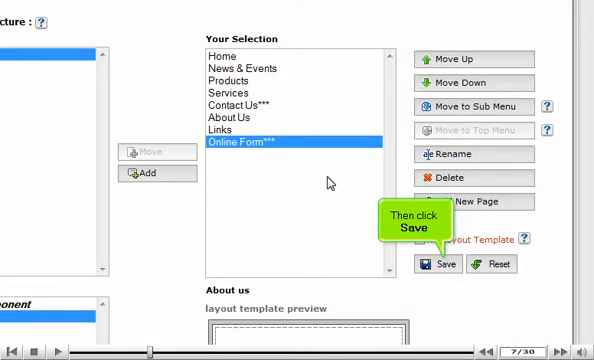
pyautogui.click(441, 263)
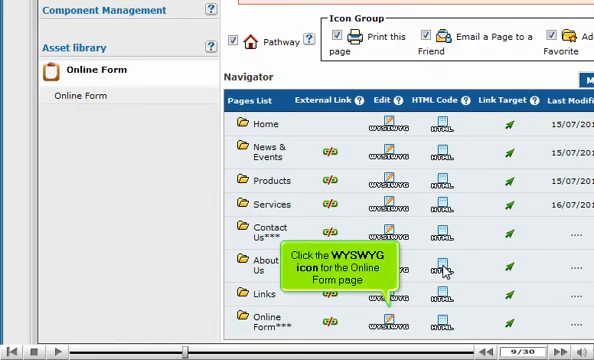
# Step: Open the Online Form page in the WYSIWYG editor
pyautogui.click(389, 326)
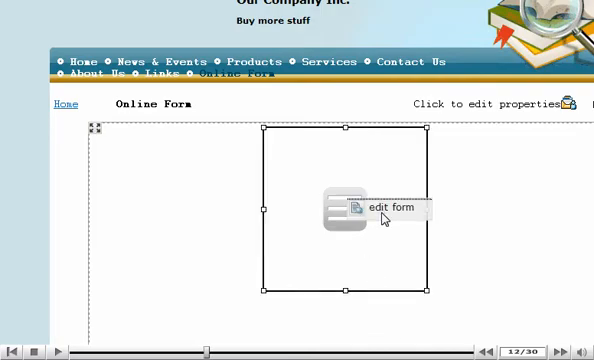
# Step: Open the form editor and scroll down through the custom design field properties
pyautogui.click(380, 207)
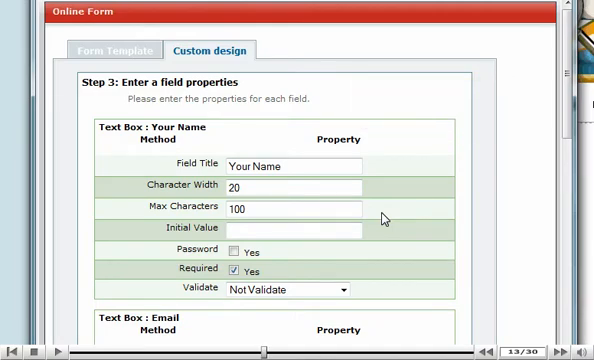
pyautogui.scroll(-3)
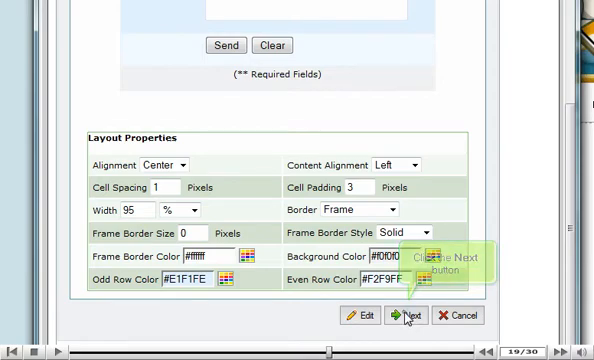
# Step: Save a form mail configuration with subject 'sss' and a thank-you message
pyautogui.click(409, 315)
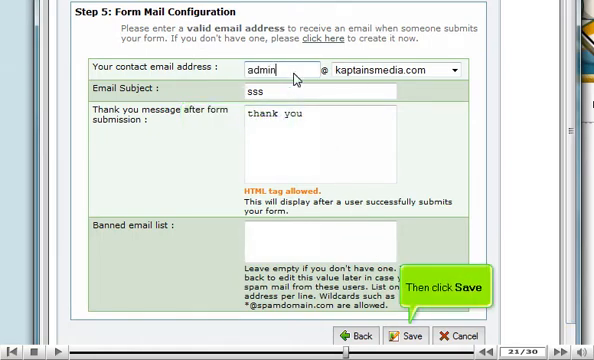
pyautogui.moveTo(331, 155)
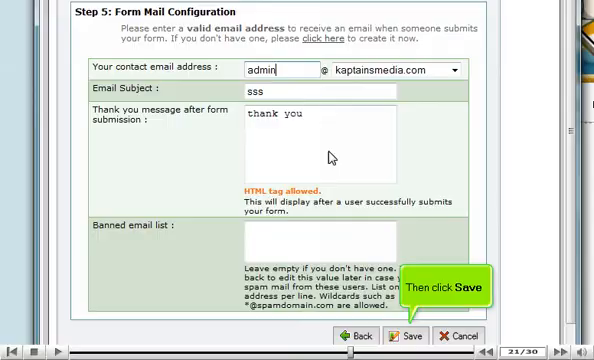
pyautogui.click(411, 335)
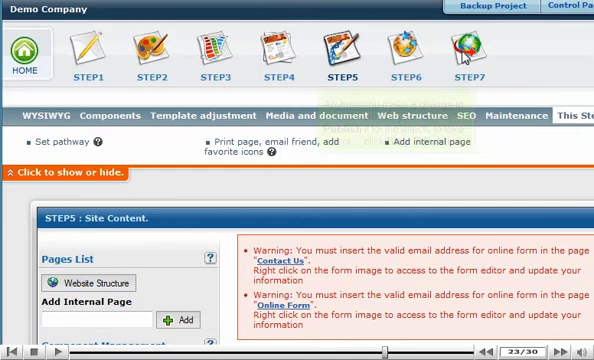
# Step: Publish the website, overwriting the existing published site
pyautogui.click(475, 50)
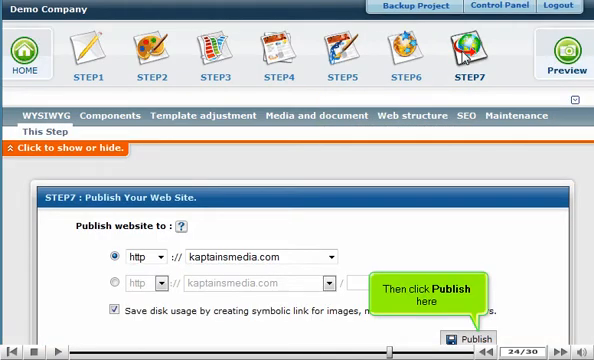
pyautogui.click(465, 340)
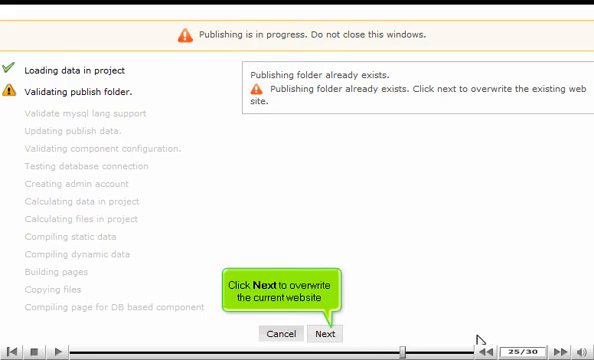
pyautogui.click(325, 333)
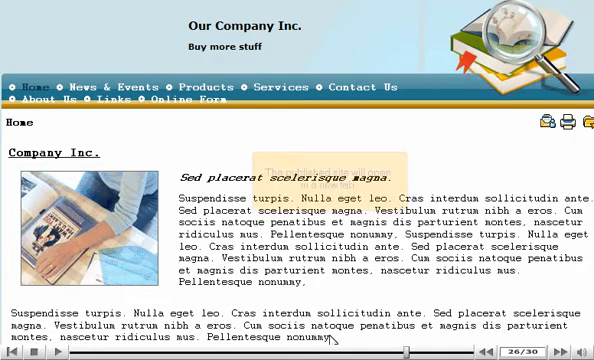